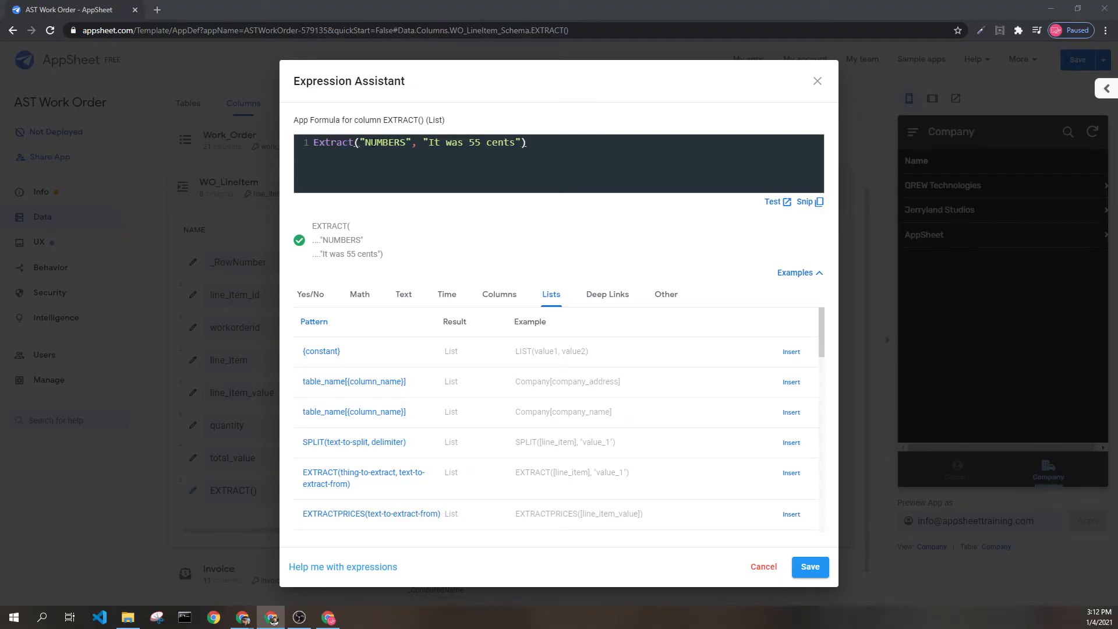
pyautogui.moveTo(348, 155)
pyautogui.write(' [')
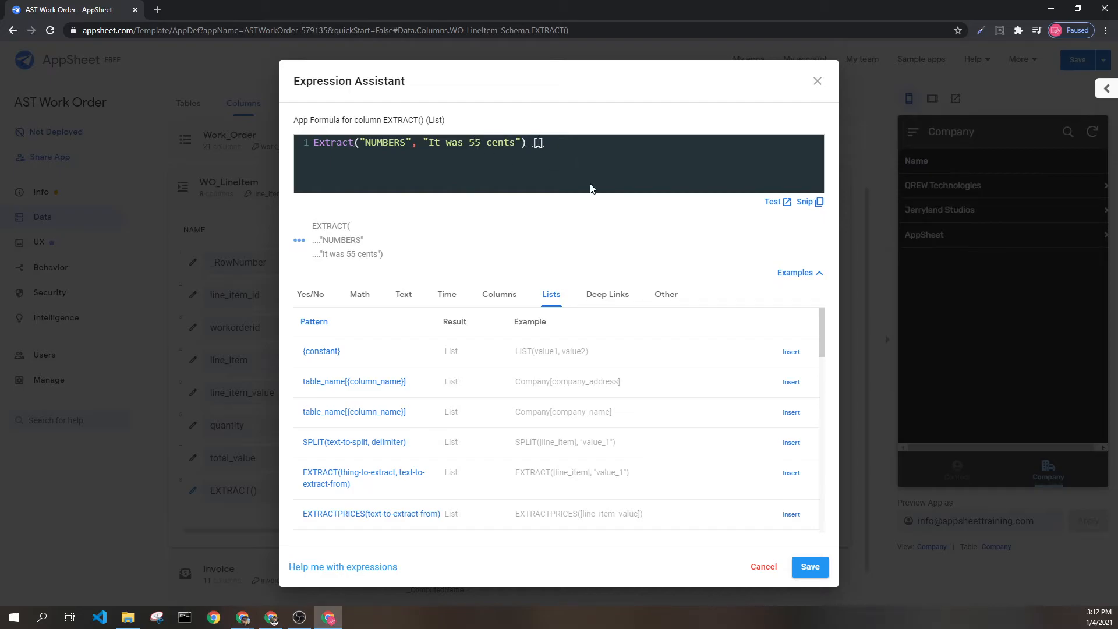
pyautogui.write('55')
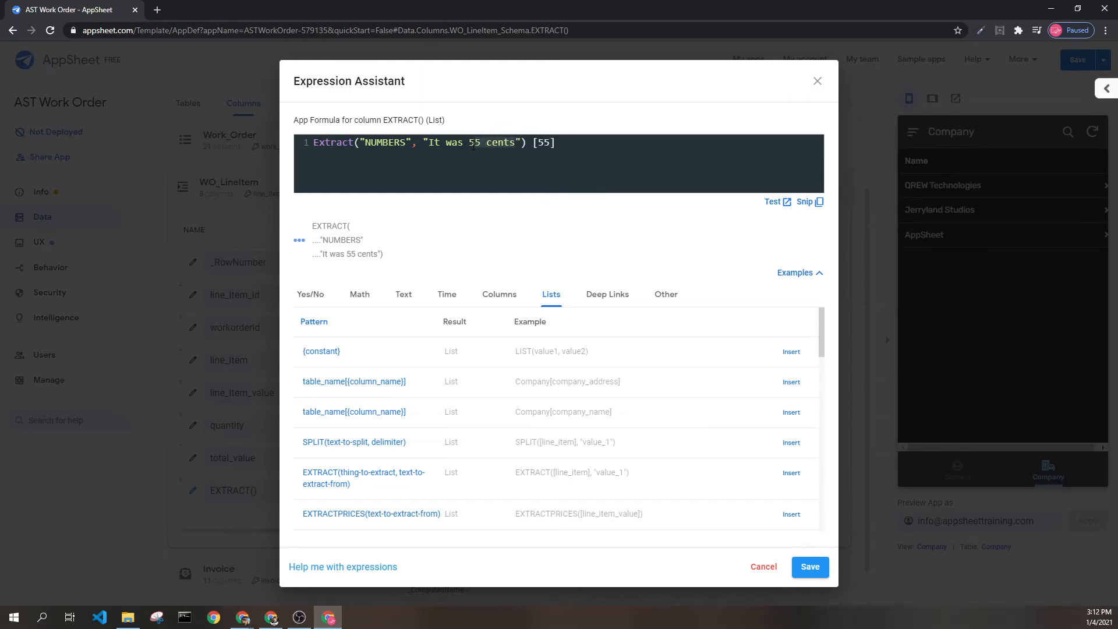
pyautogui.write('ages were')
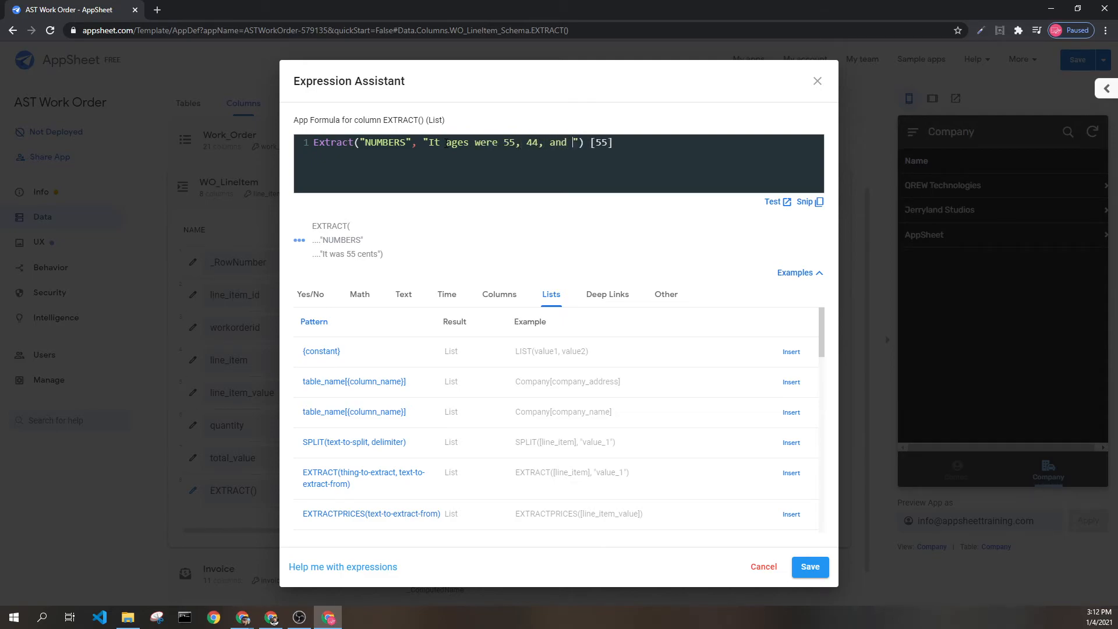
pyautogui.write('33')
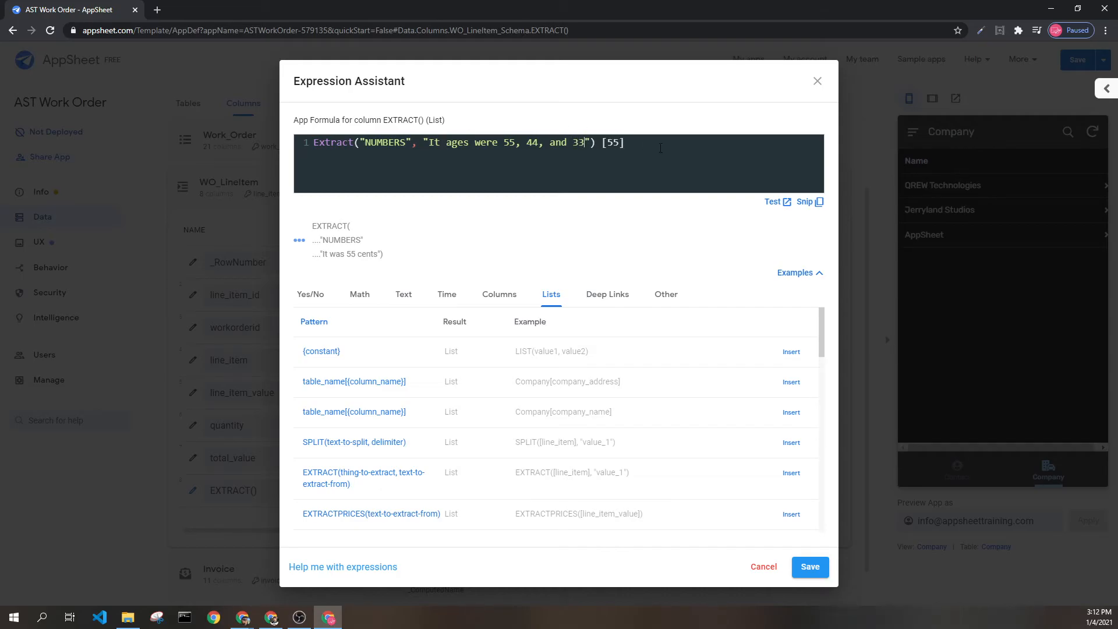
pyautogui.write(',')
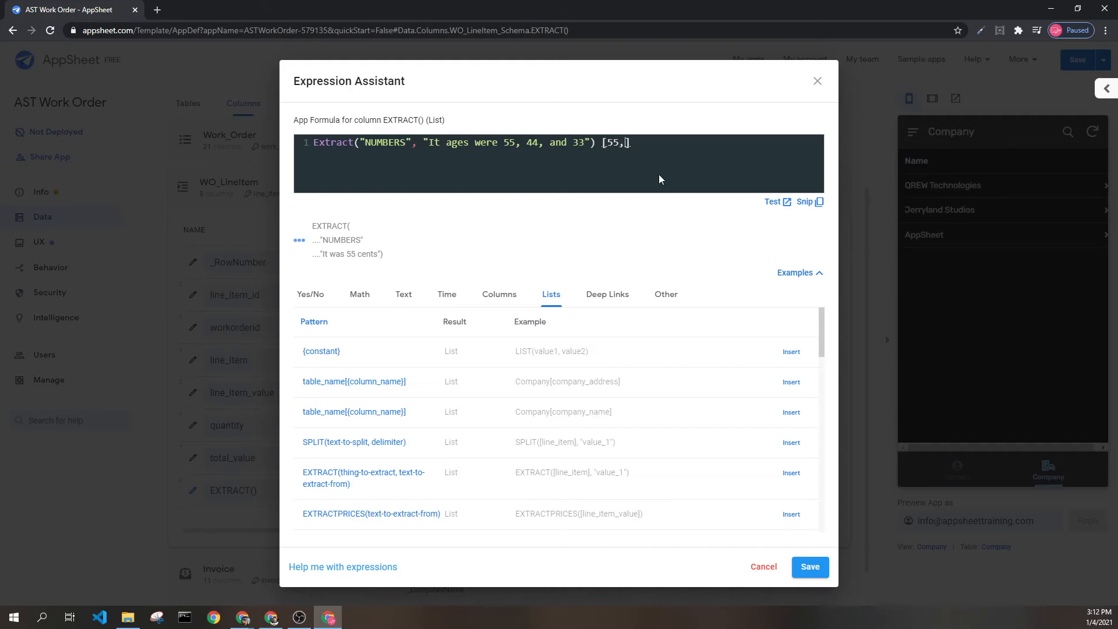